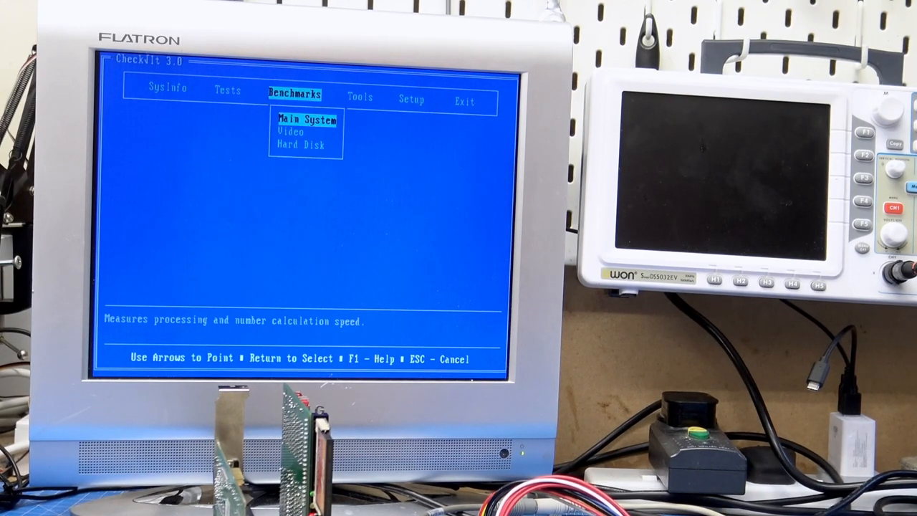
Step: Confirm the CheckIt Main System benchmark exit, returning to the CheckIt directory prompt
key("Return")
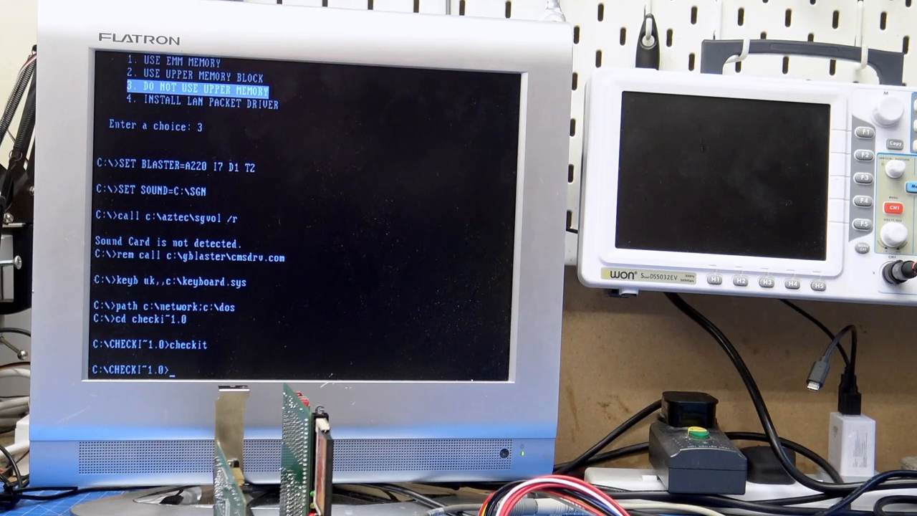
Step: Change to the games directory with cd games to reach Wolfenstein 3D
type("cd\\")
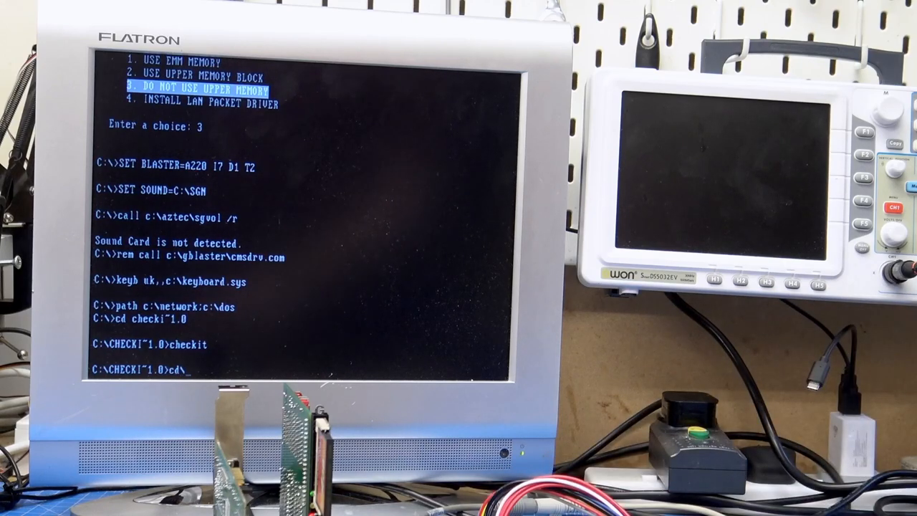
type("games")
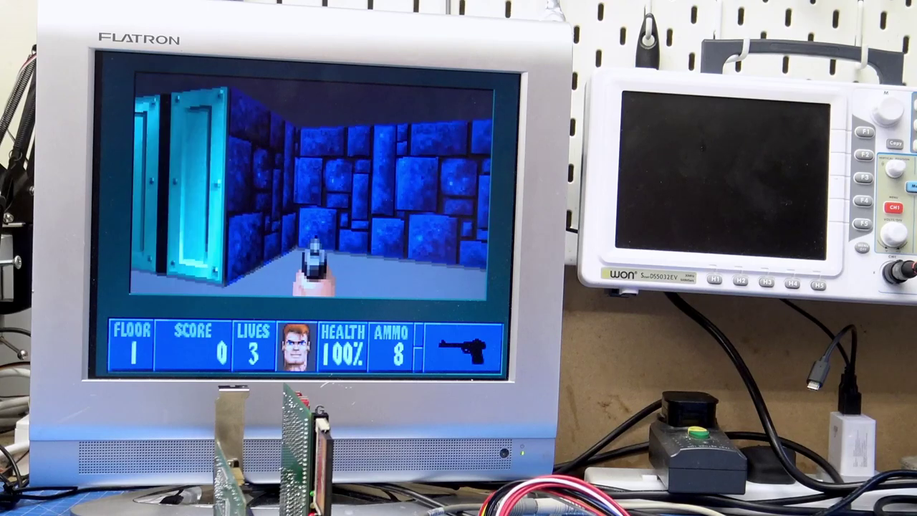
Step: Quit Wolfenstein 3D and enter cd at the C:\GAMES\WOLF3D prompt
key("Escape")
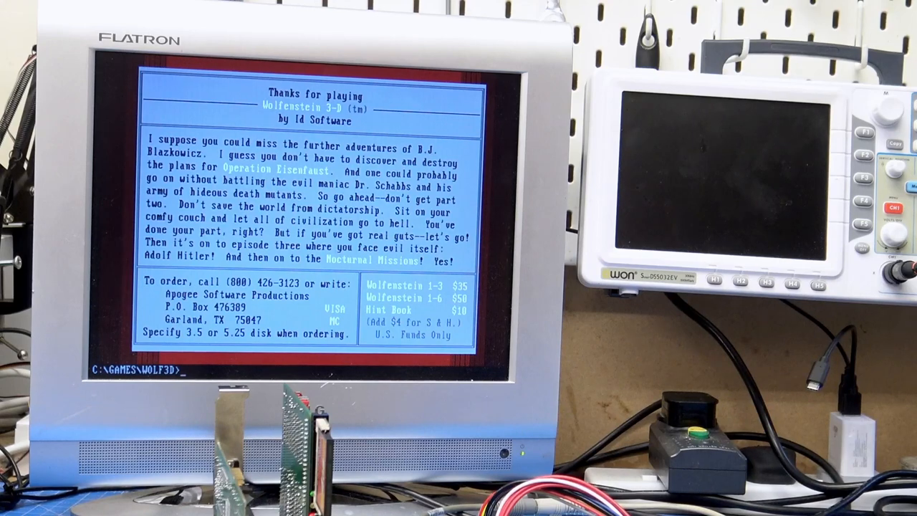
type("cd.")
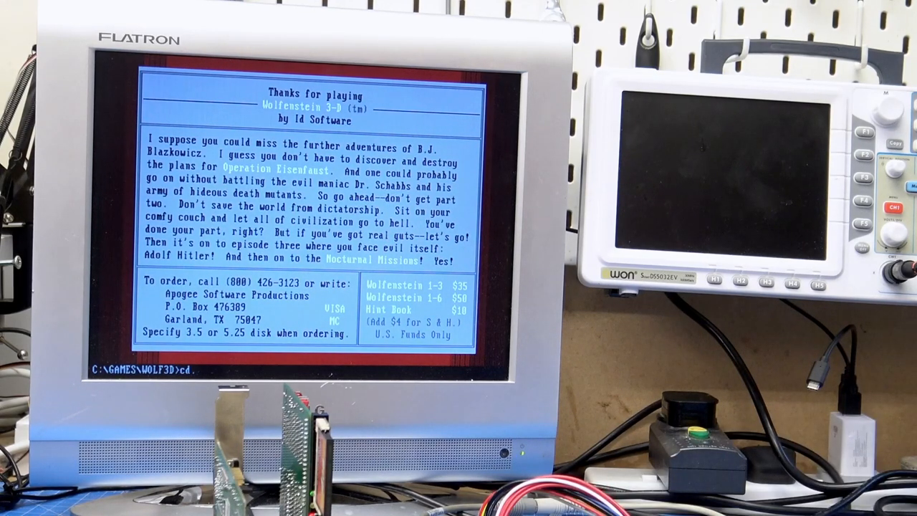
key("Return")
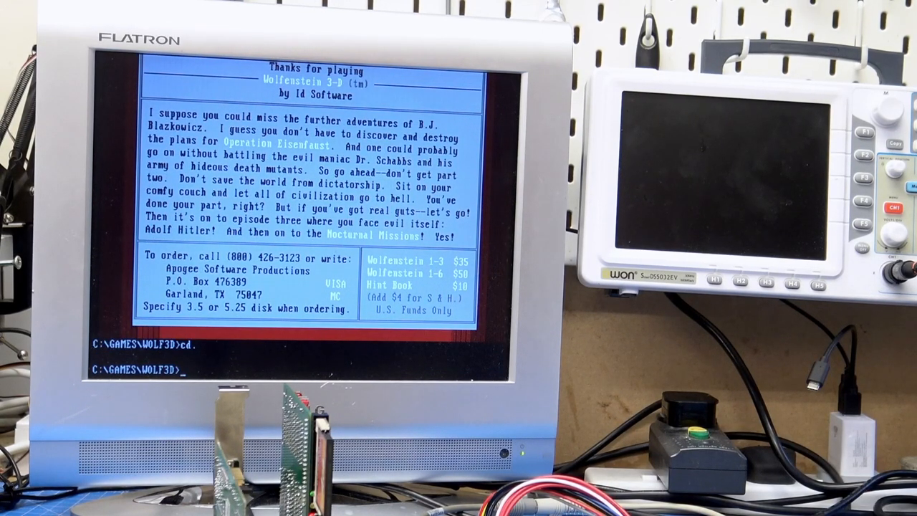